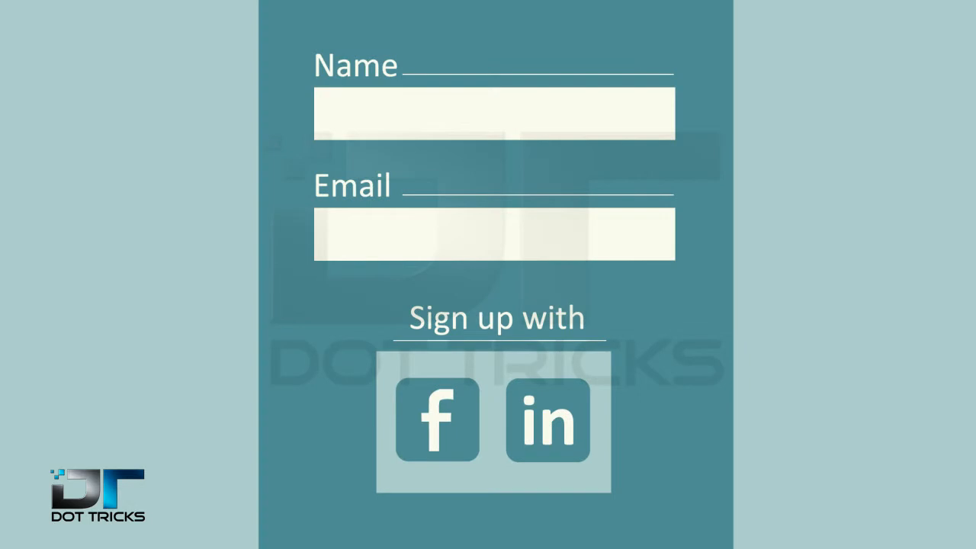
pyautogui.write('John Doe')
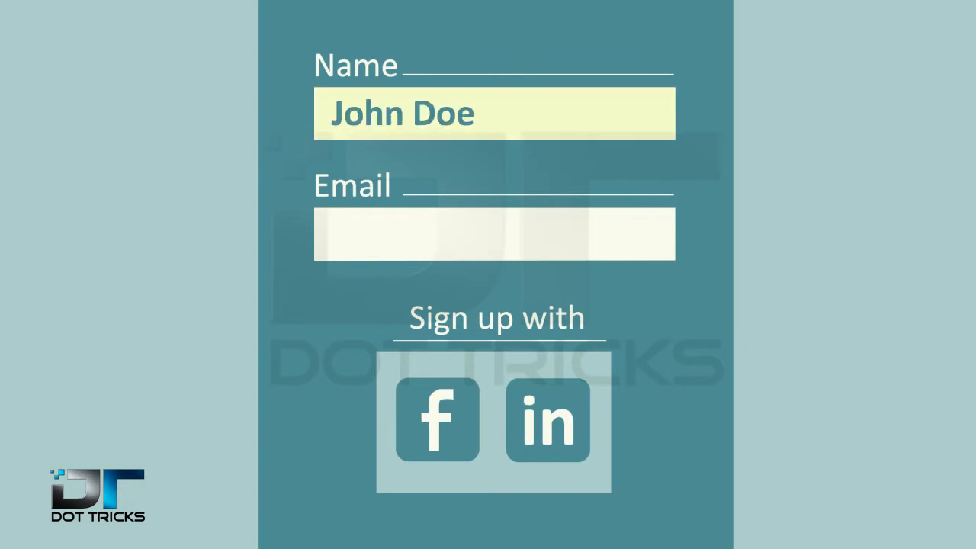
pyautogui.write('john@youremail')
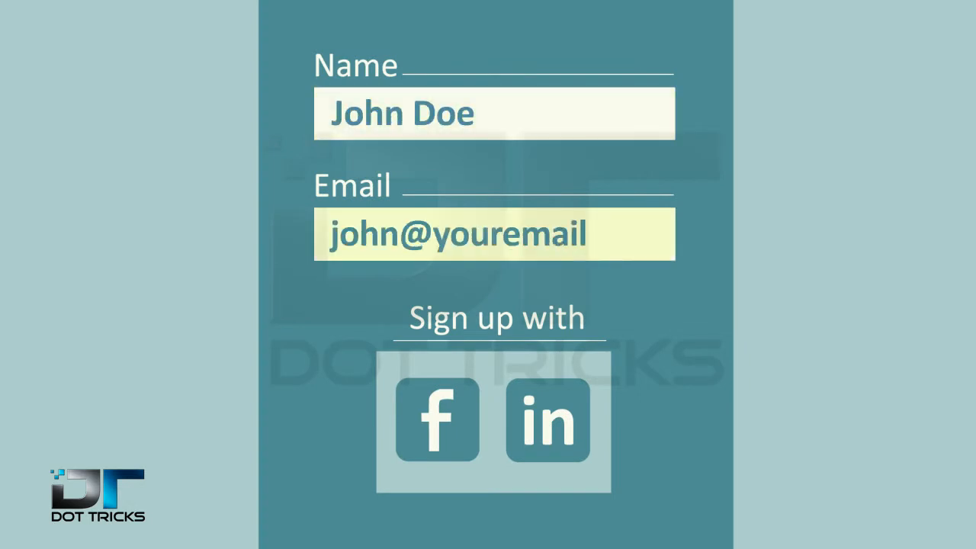